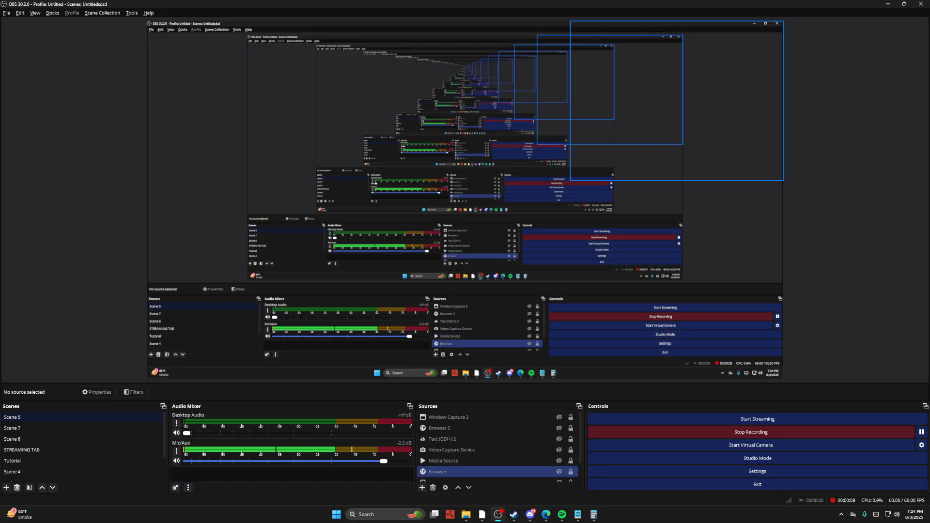
Add an Application Audio Capture (BETA) source to Scene 5 and open its Window dropdown
click(443, 460)
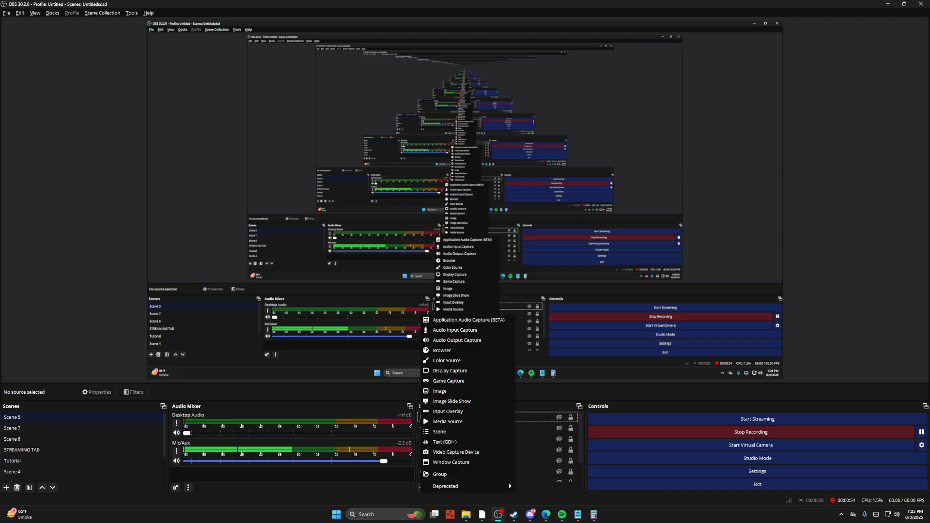
click(468, 320)
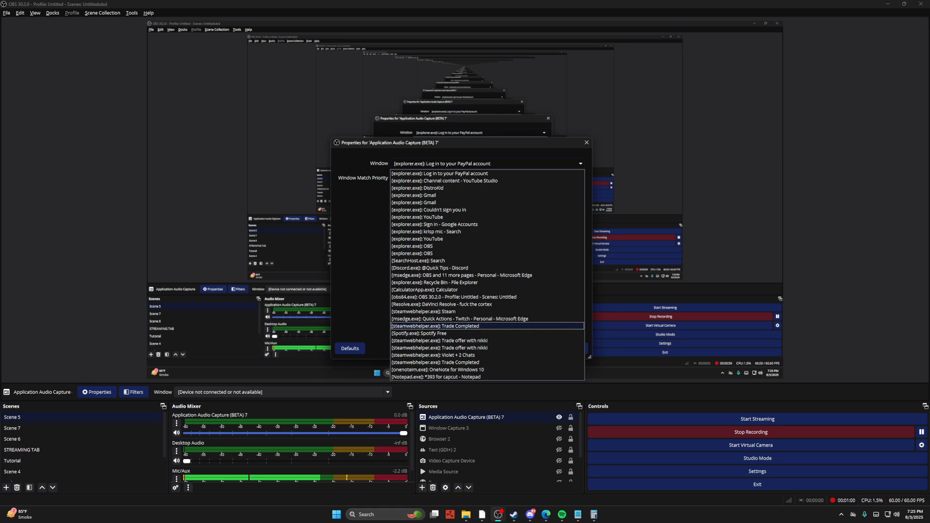